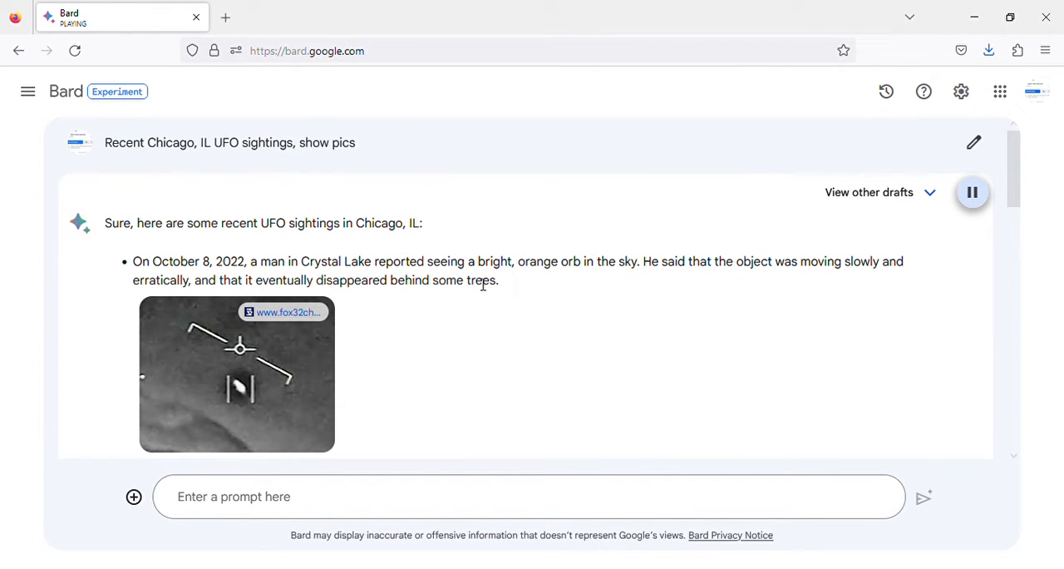
mouse_move(619, 274)
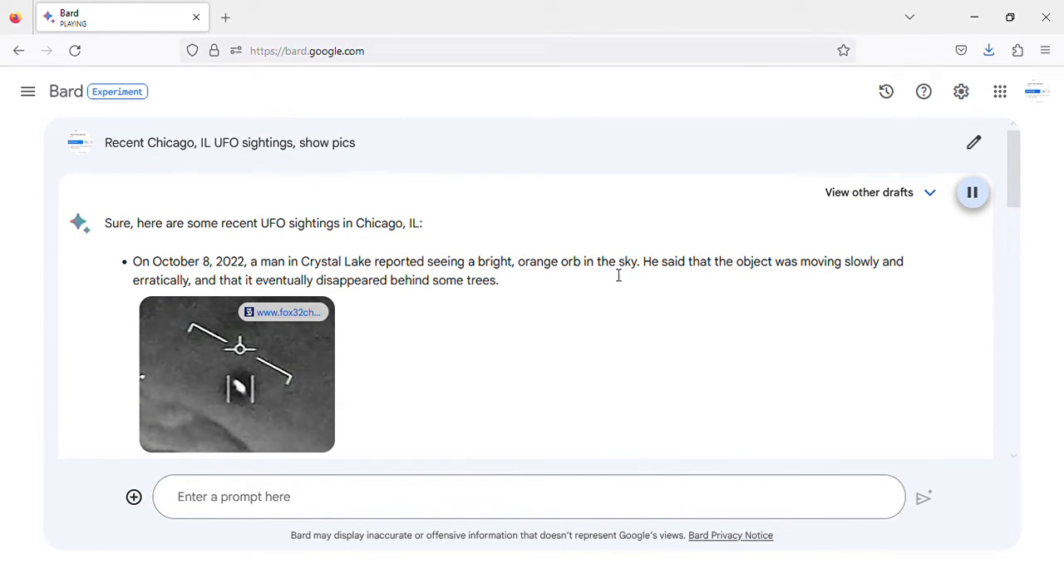
mouse_move(797, 278)
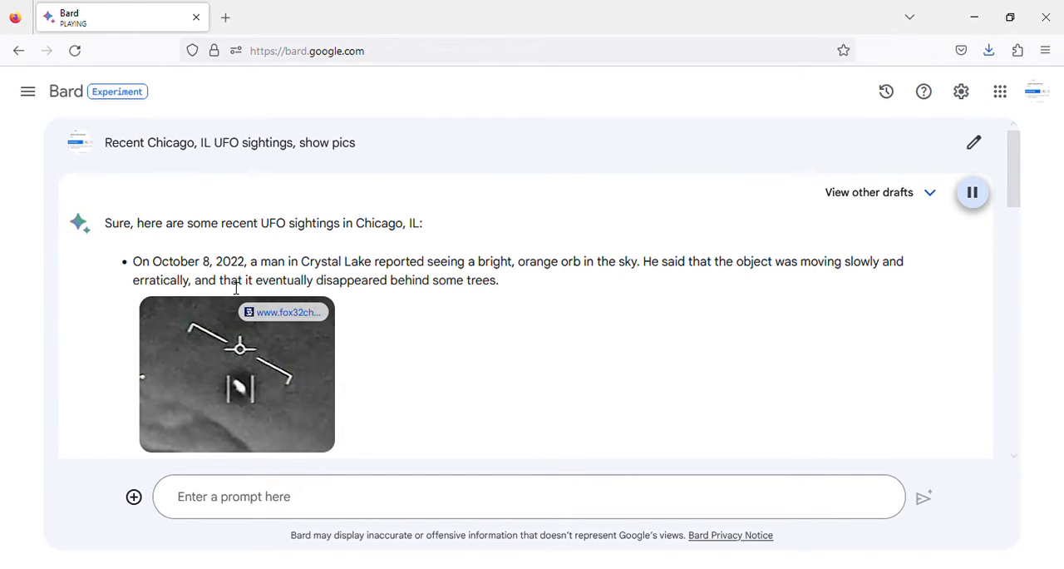
mouse_move(478, 299)
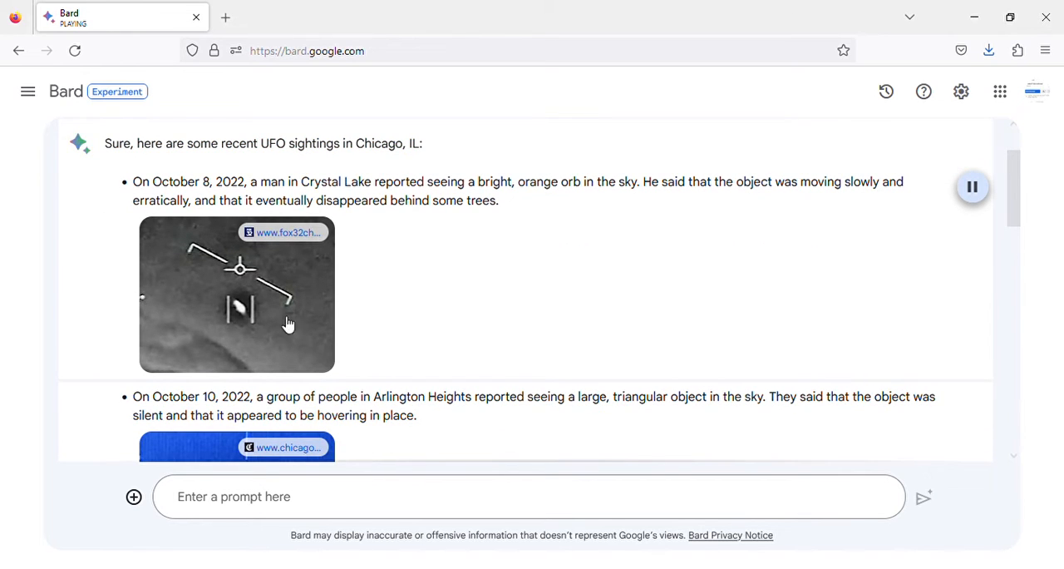
mouse_move(372, 280)
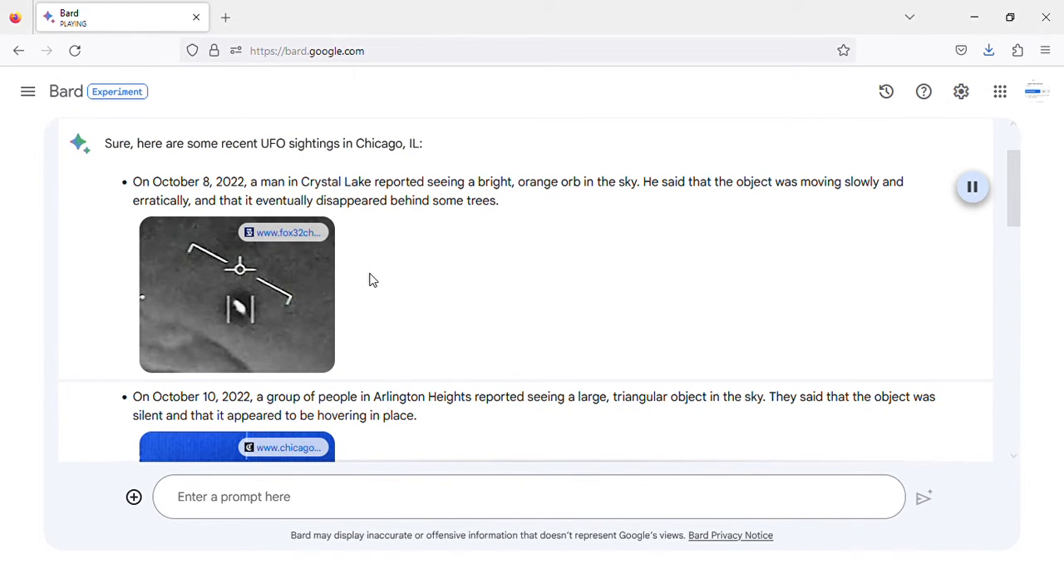
scroll(down, 3)
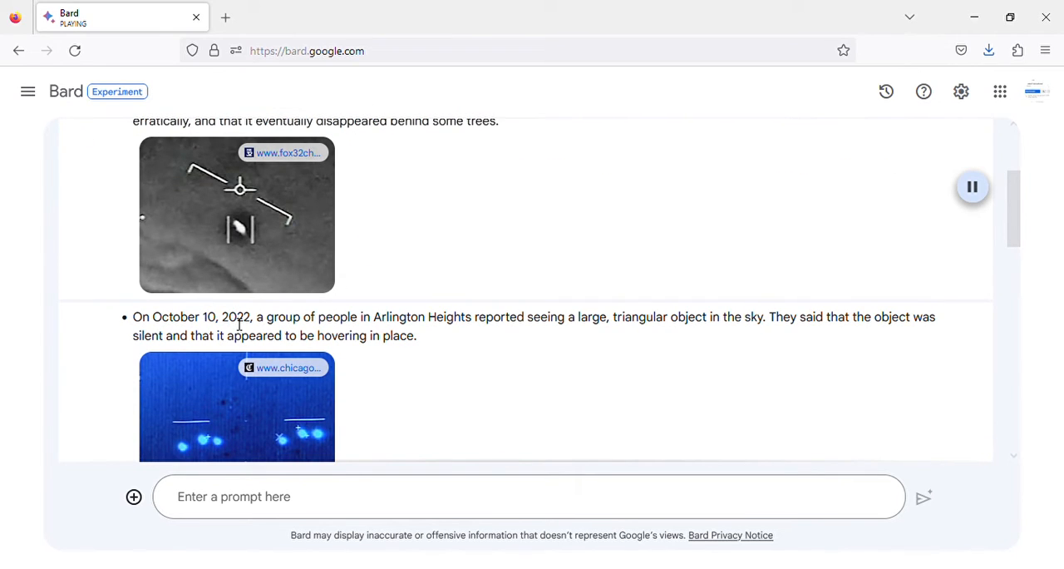
mouse_move(491, 332)
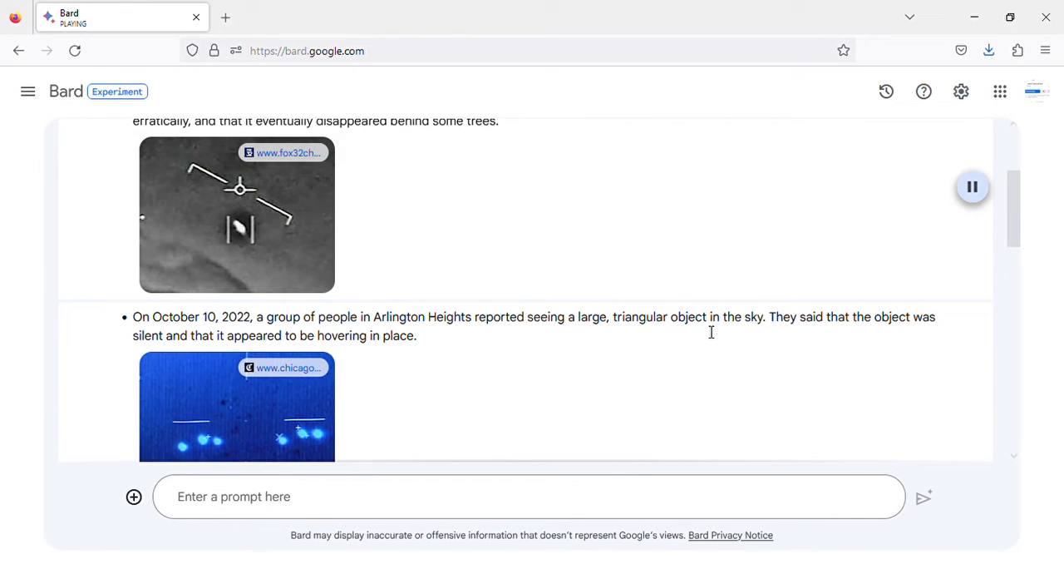
mouse_move(875, 334)
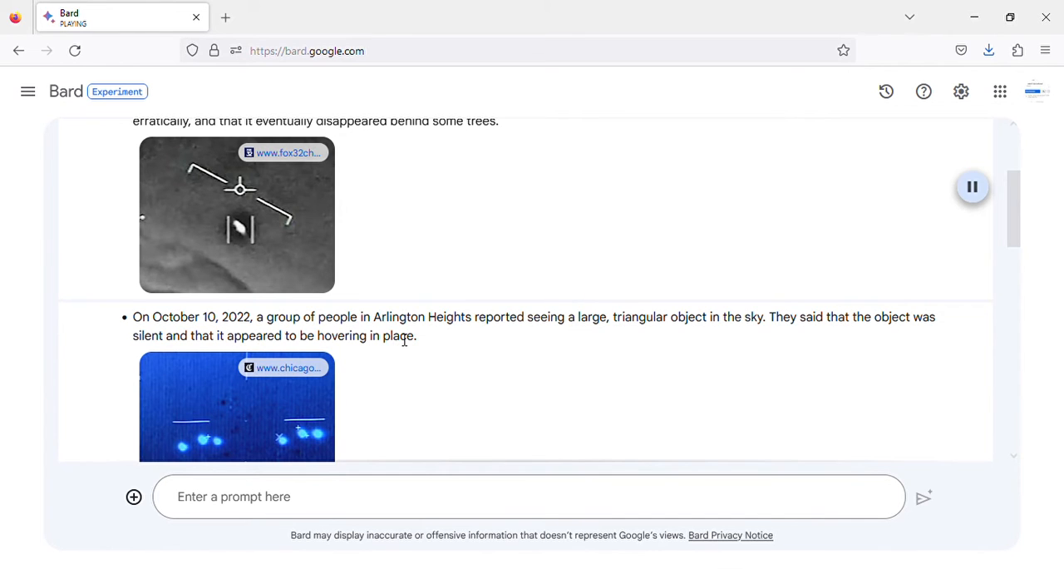
scroll(down, 3)
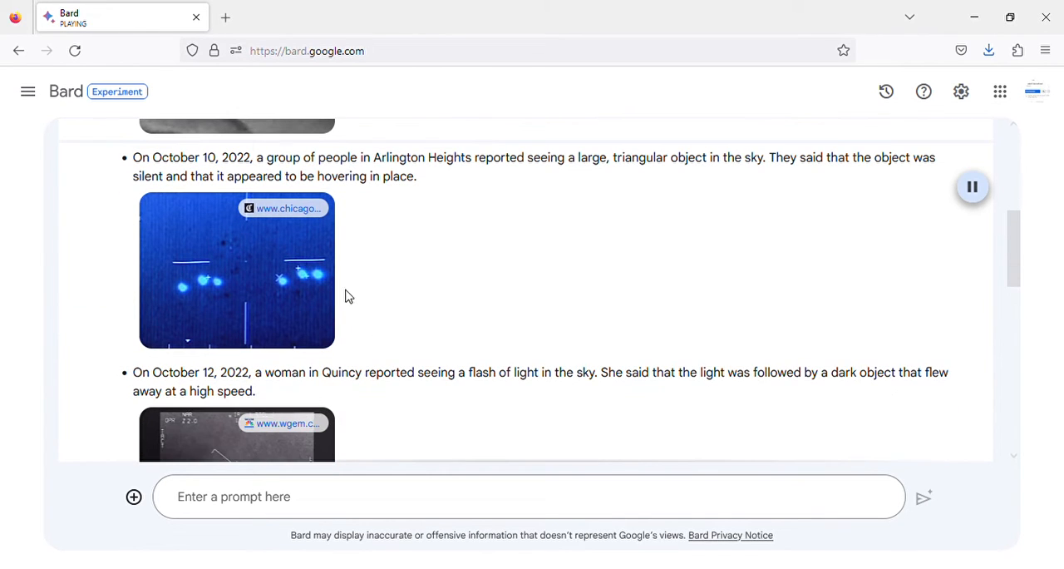
mouse_move(362, 292)
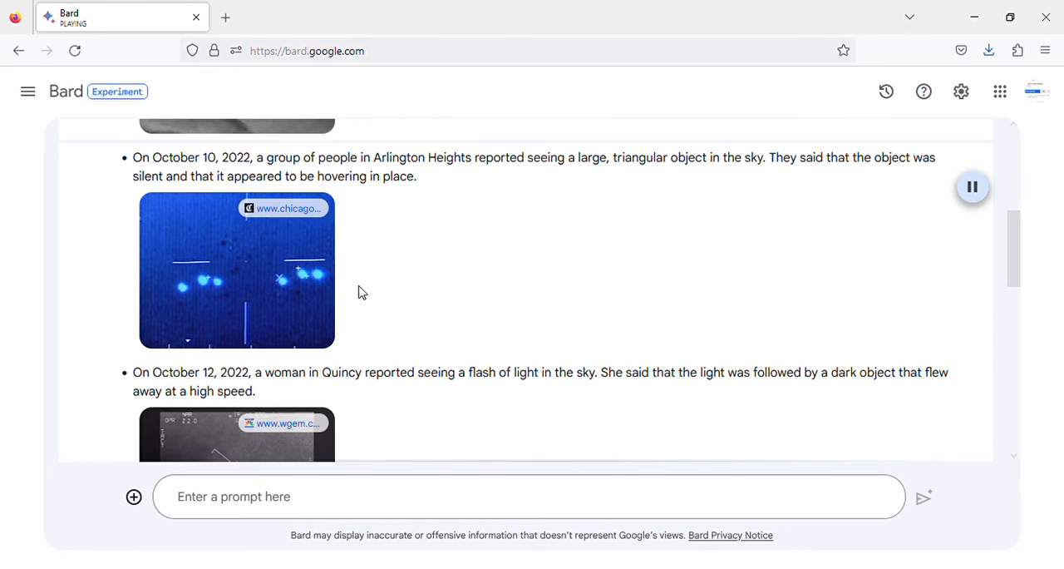
scroll(down, 3)
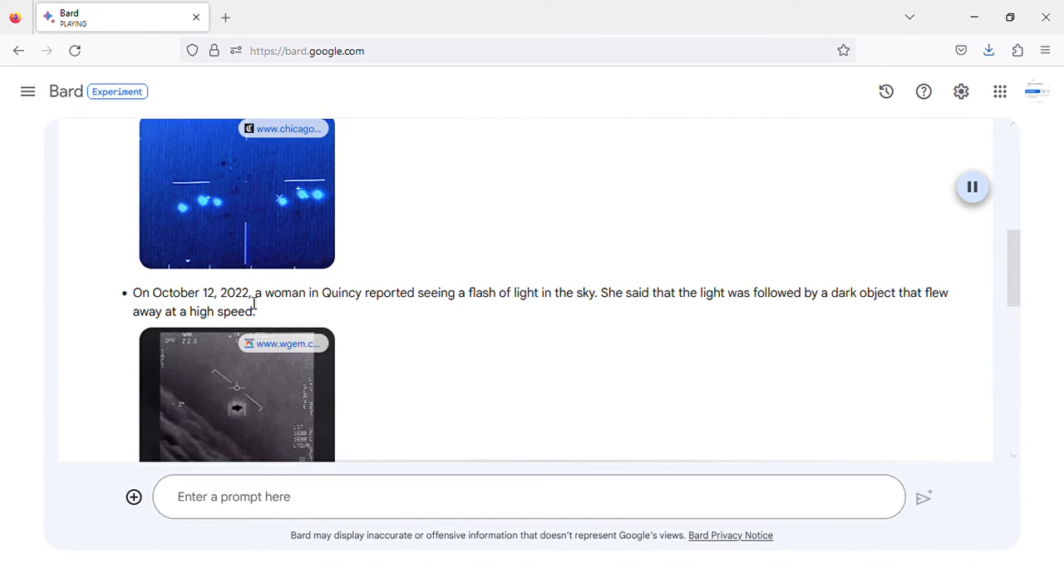
mouse_move(517, 303)
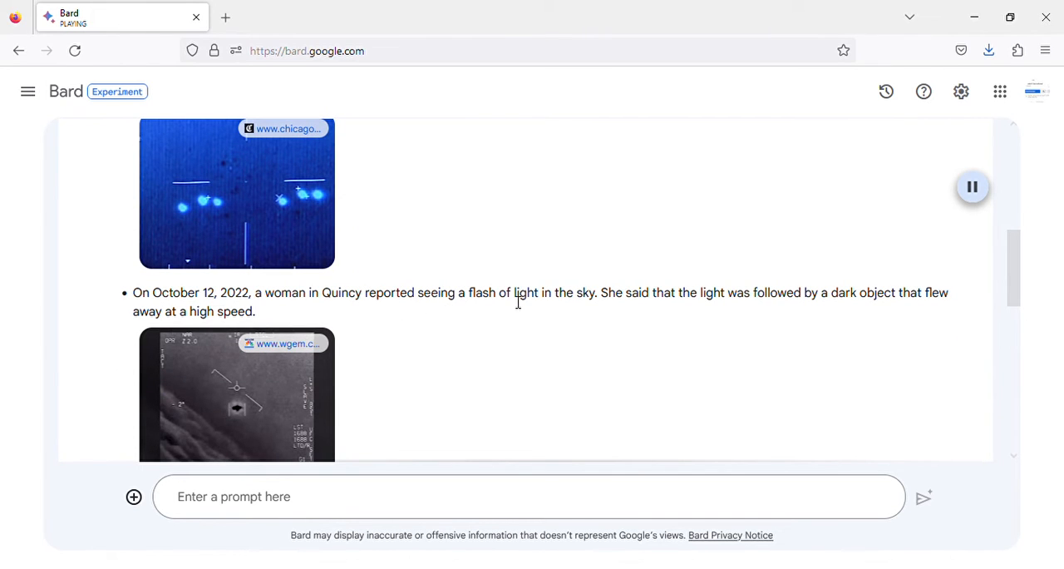
scroll(down, 3)
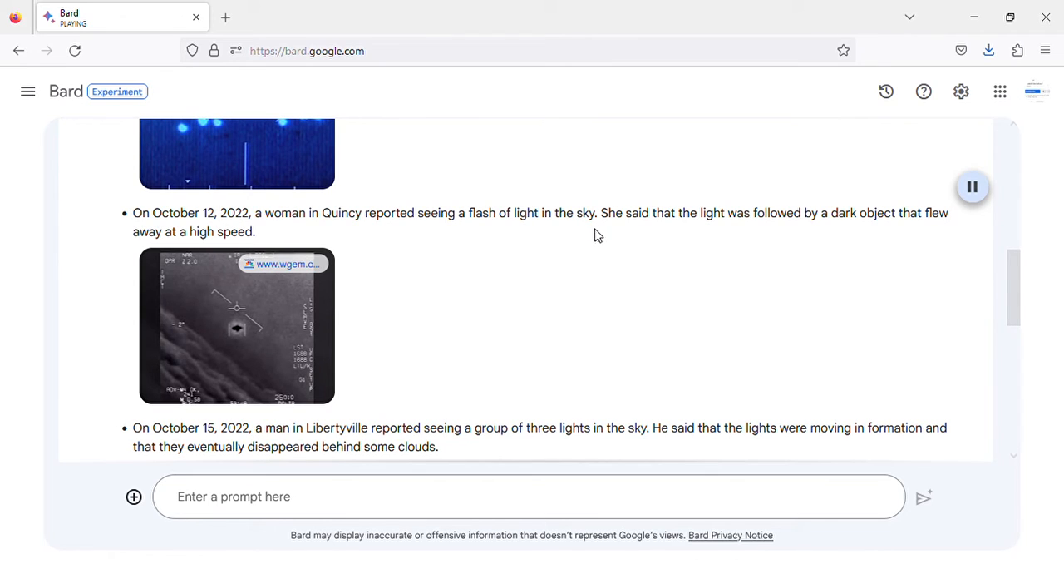
mouse_move(879, 232)
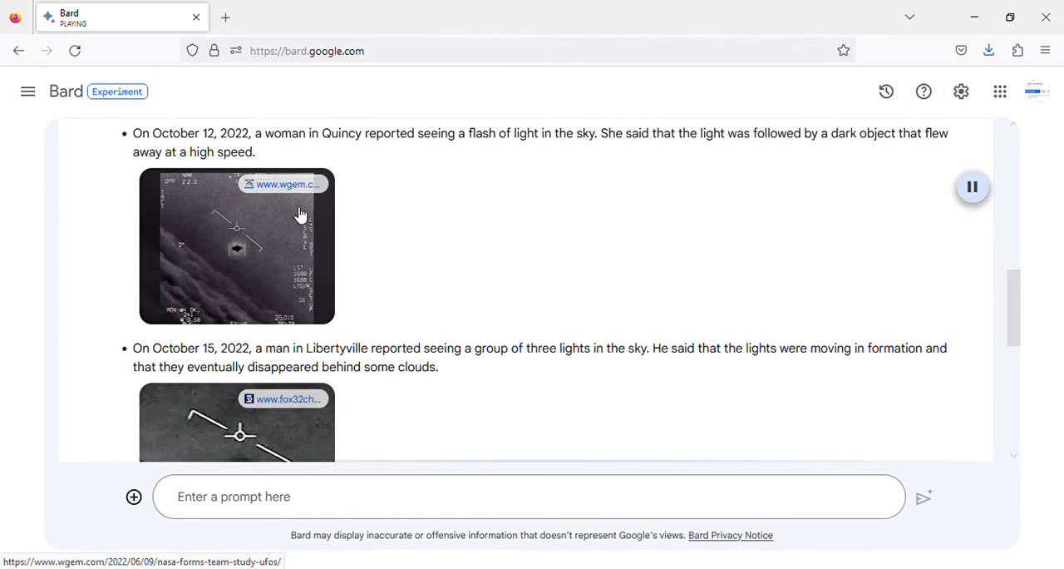
mouse_move(360, 222)
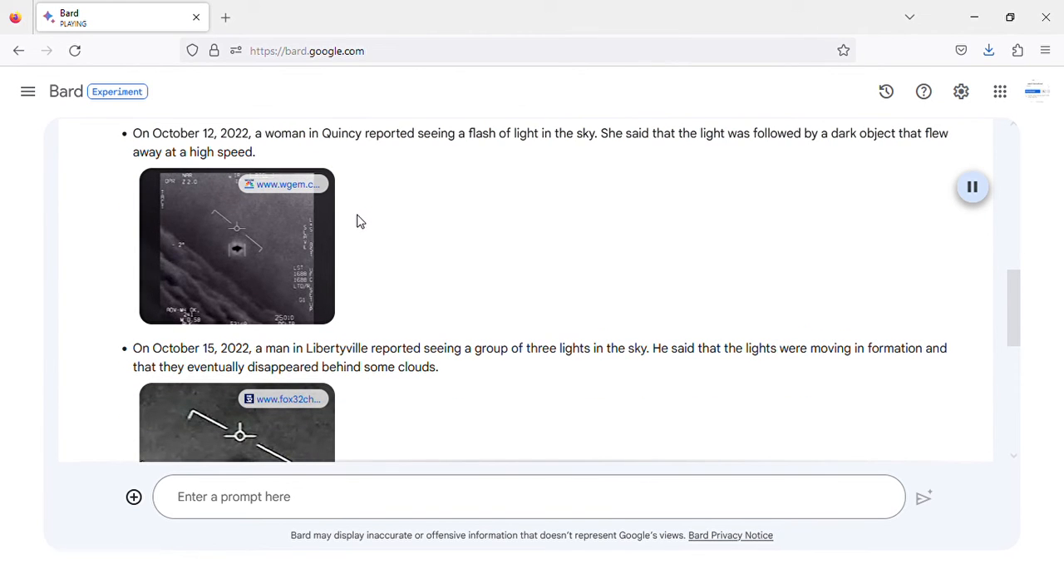
scroll(down, 3)
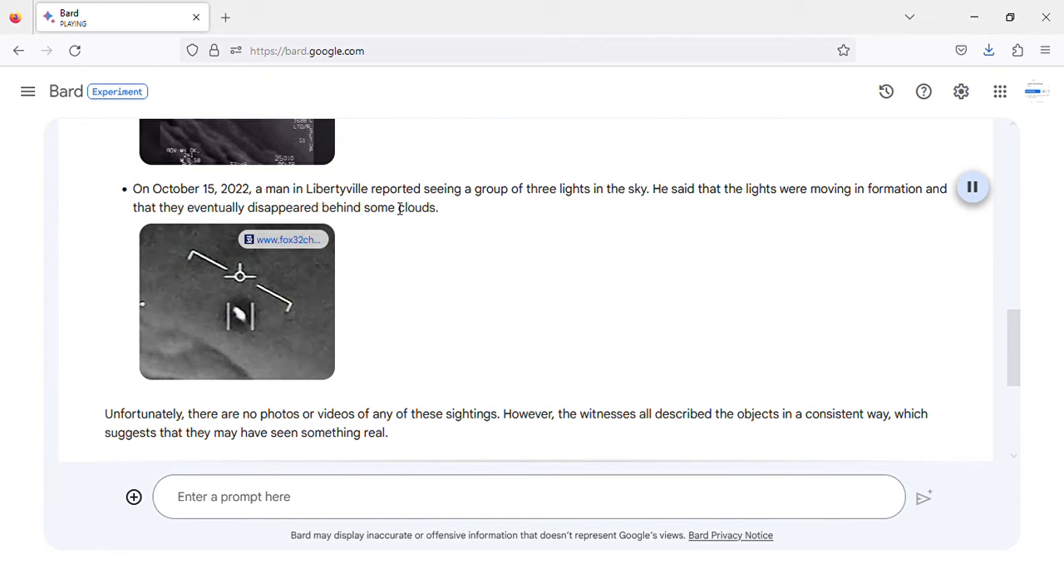
mouse_move(672, 208)
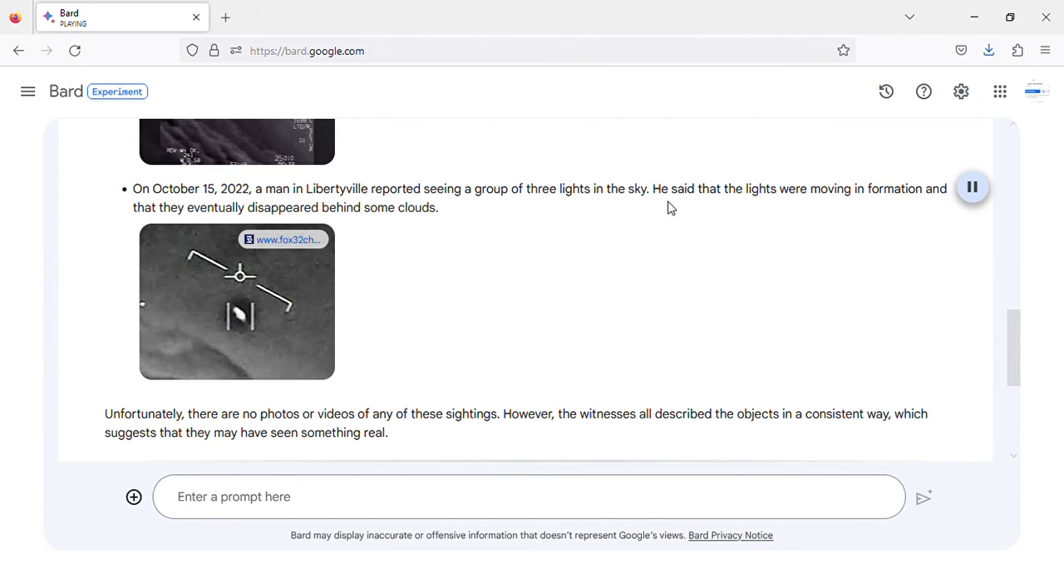
mouse_move(742, 206)
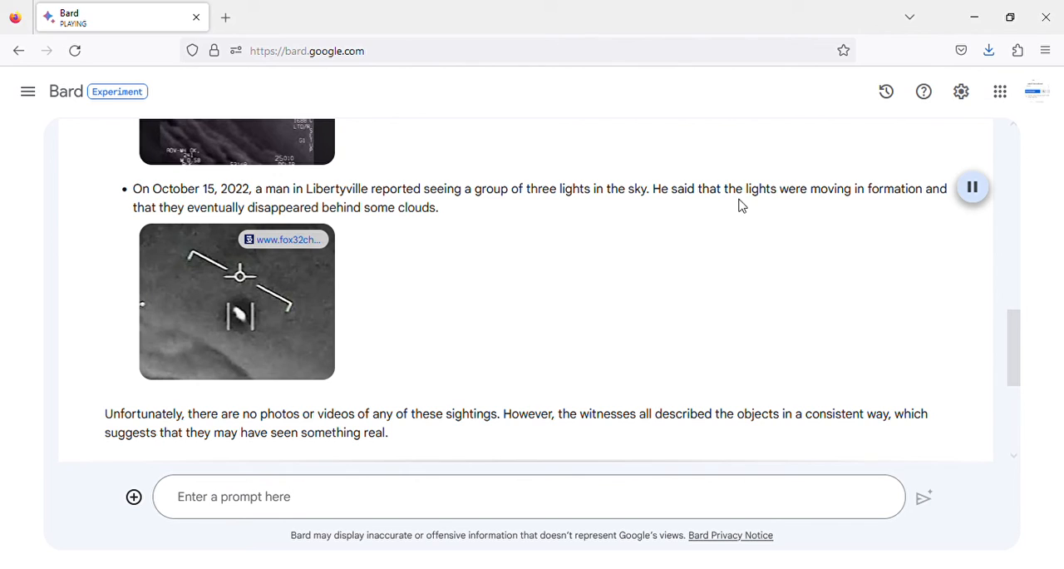
mouse_move(191, 219)
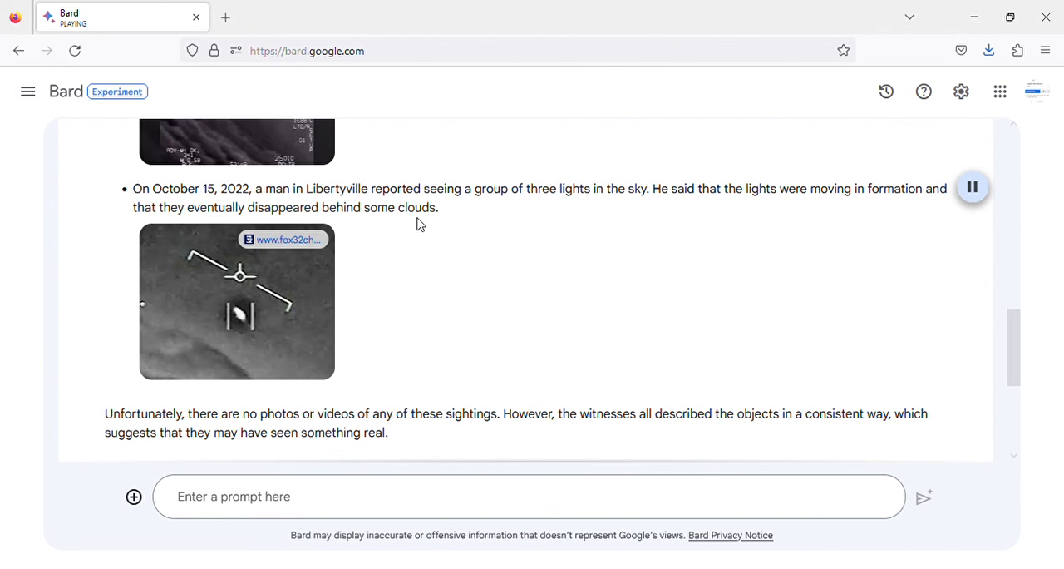
scroll(down, 3)
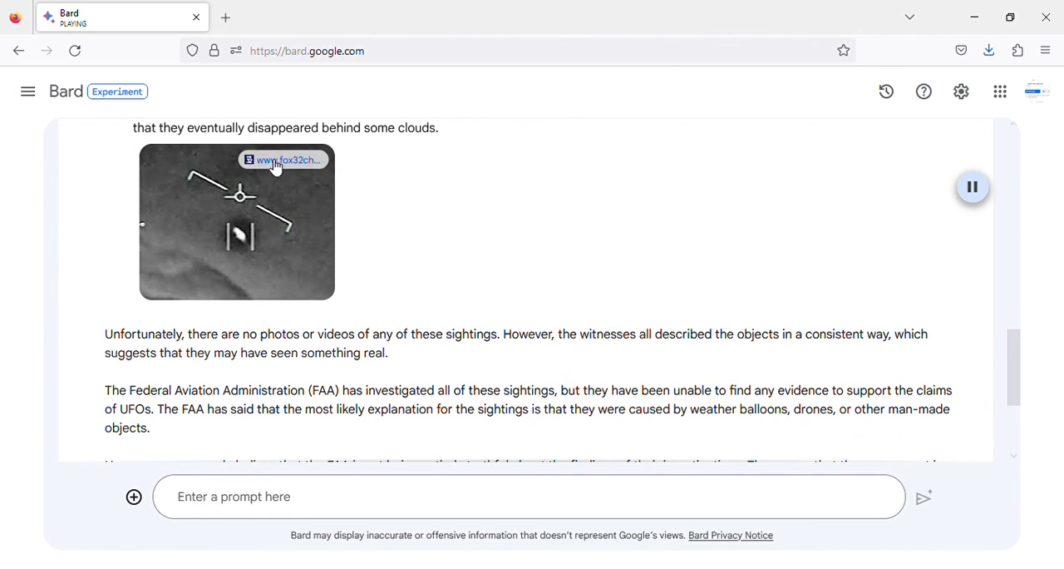